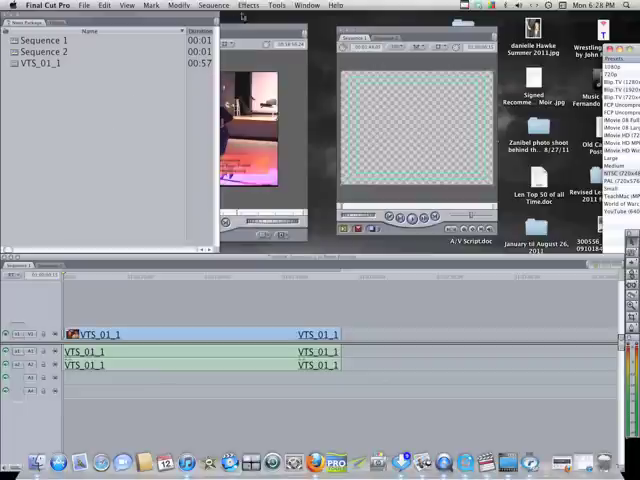
Step: Record a voice-over clip with the Voice Over tool from the Tools menu
click(276, 8)
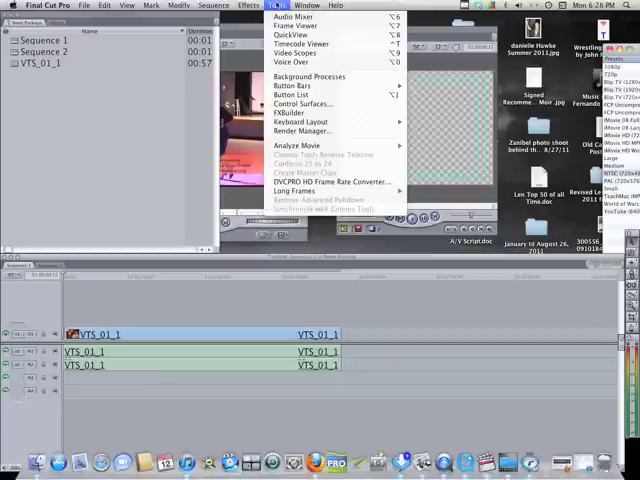
mouse_move(292, 52)
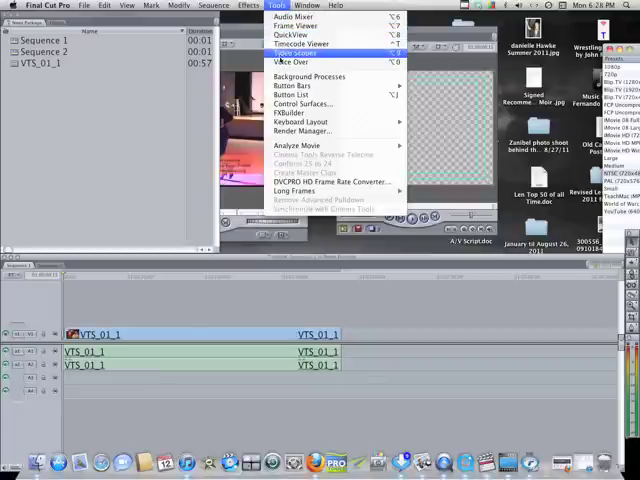
click(290, 64)
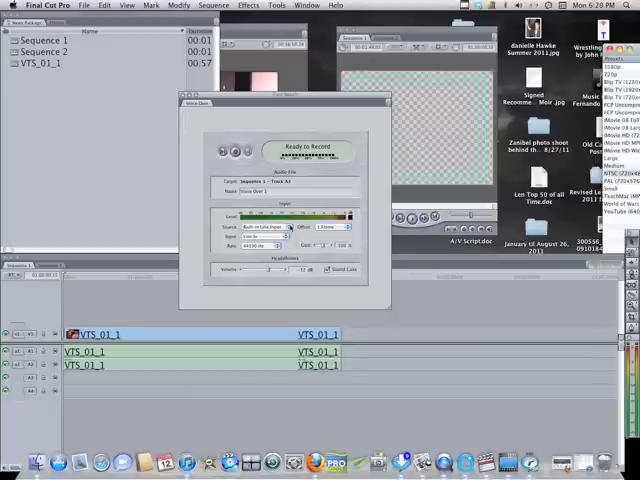
click(284, 224)
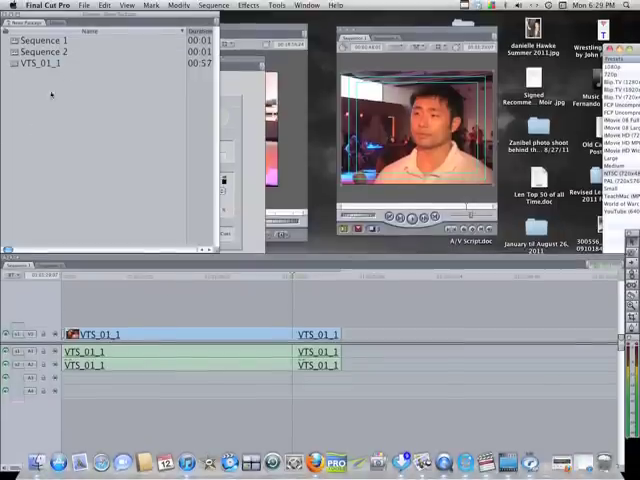
Step: Create and open a new empty sequence, then show the Video Generators categories in the Effects browser
click(86, 6)
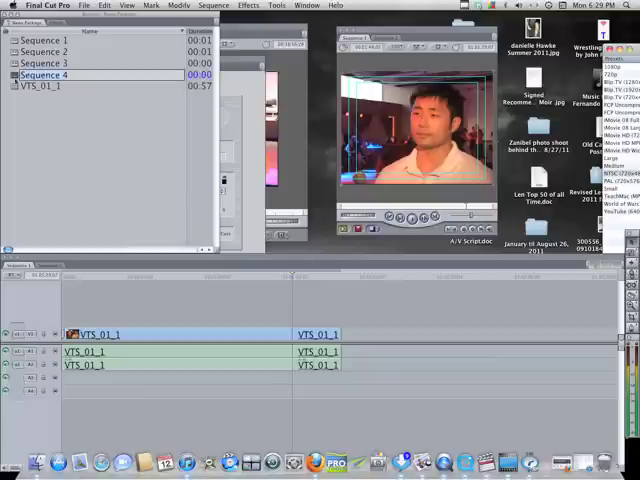
click(50, 74)
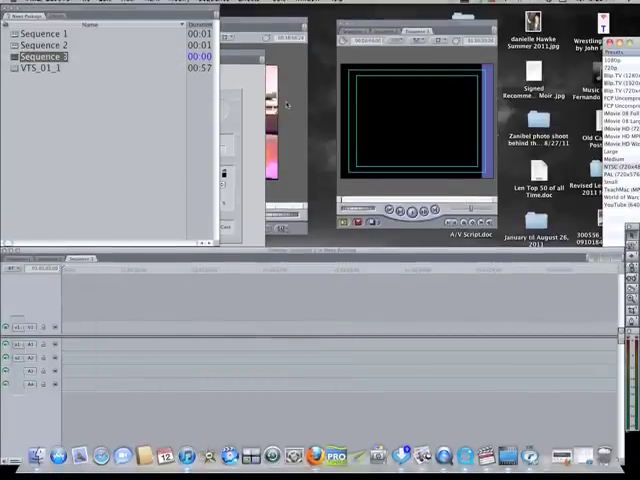
click(300, 6)
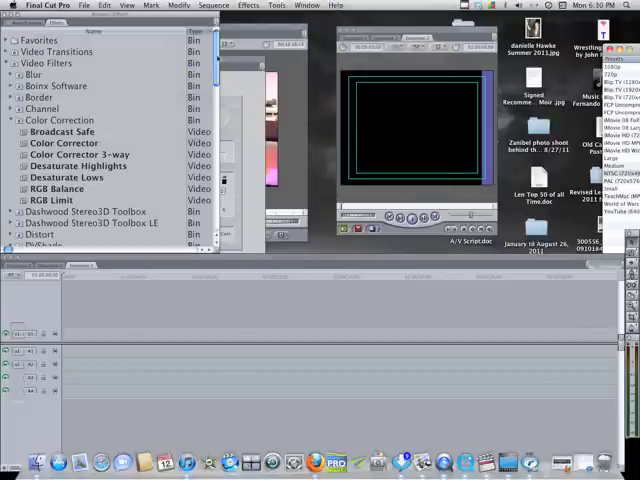
scroll(down, 3)
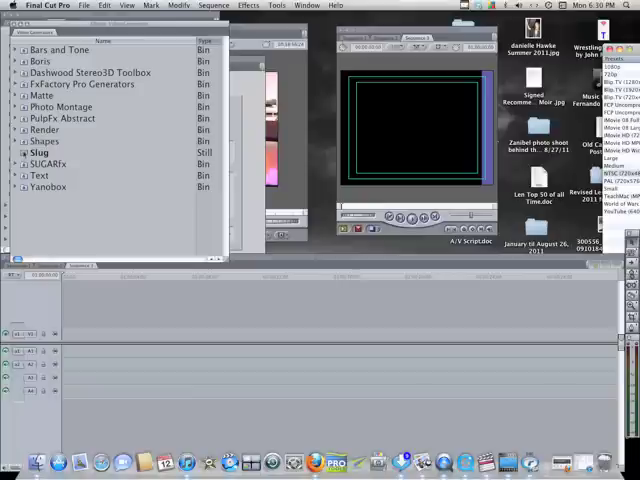
double_click(40, 152)
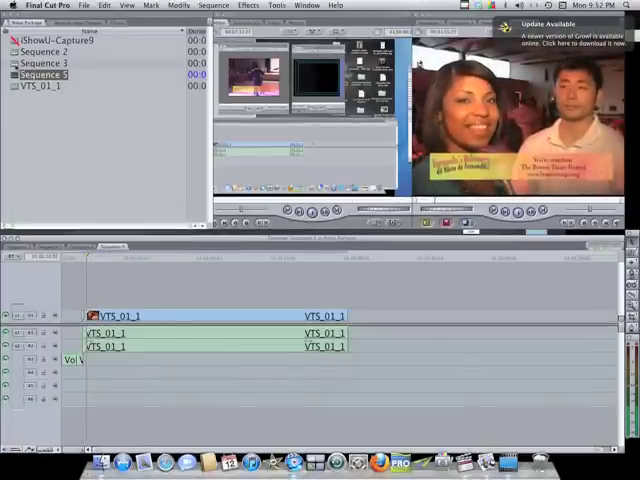
Step: Switch the Timeline from the edited news sequence to the empty Sequence 3
click(54, 64)
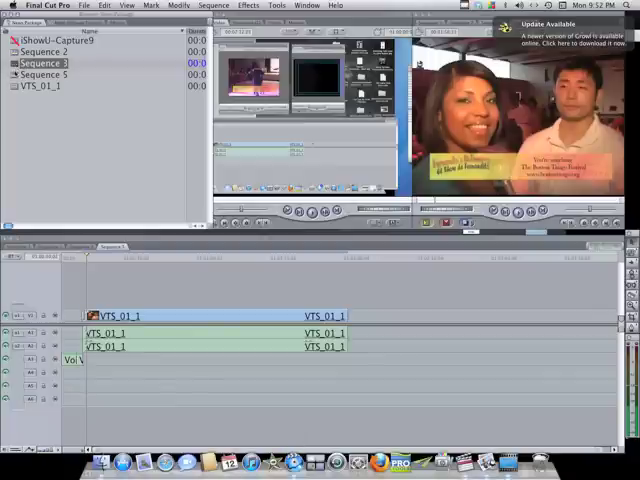
click(52, 52)
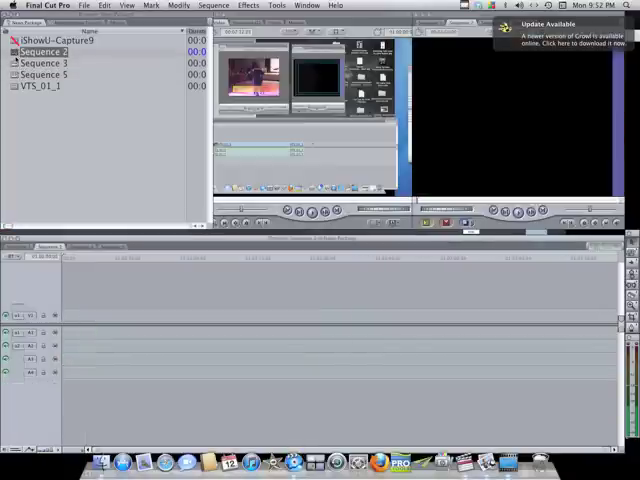